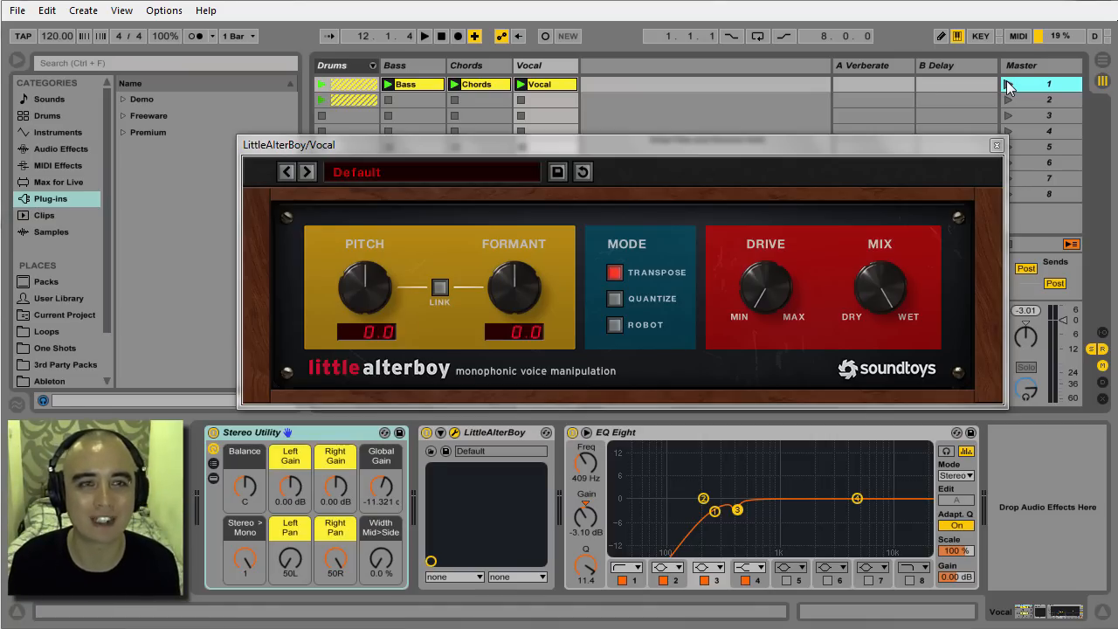
Sweep the Pitch knob through -2, 1, 4 and 5, then return it to 0.
left_click(424, 35)
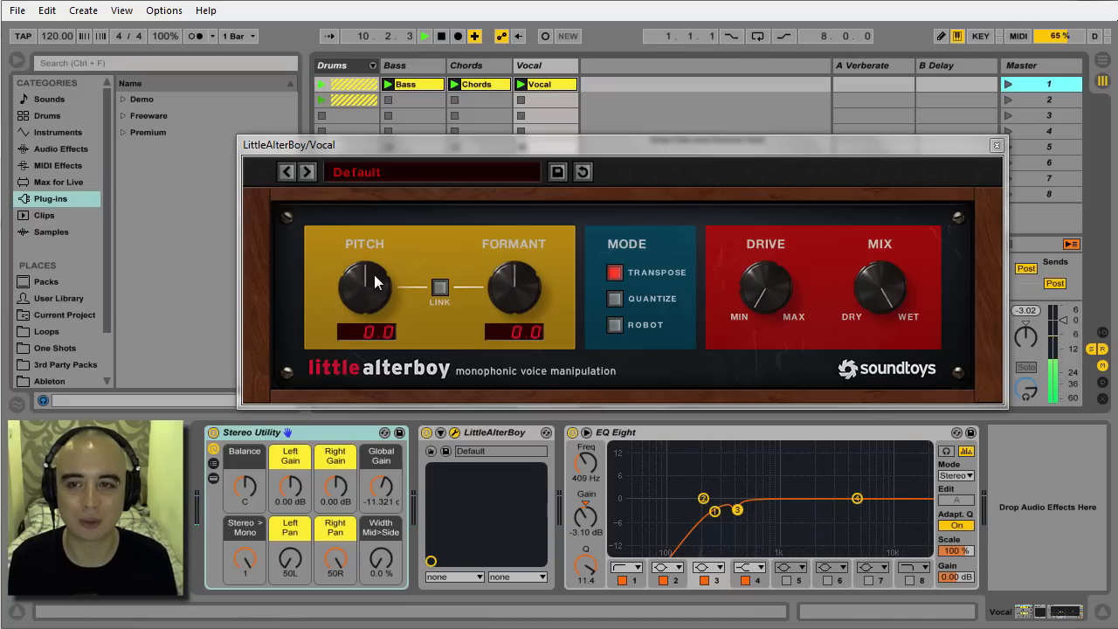
left_click_drag(365, 283, 365, 311)
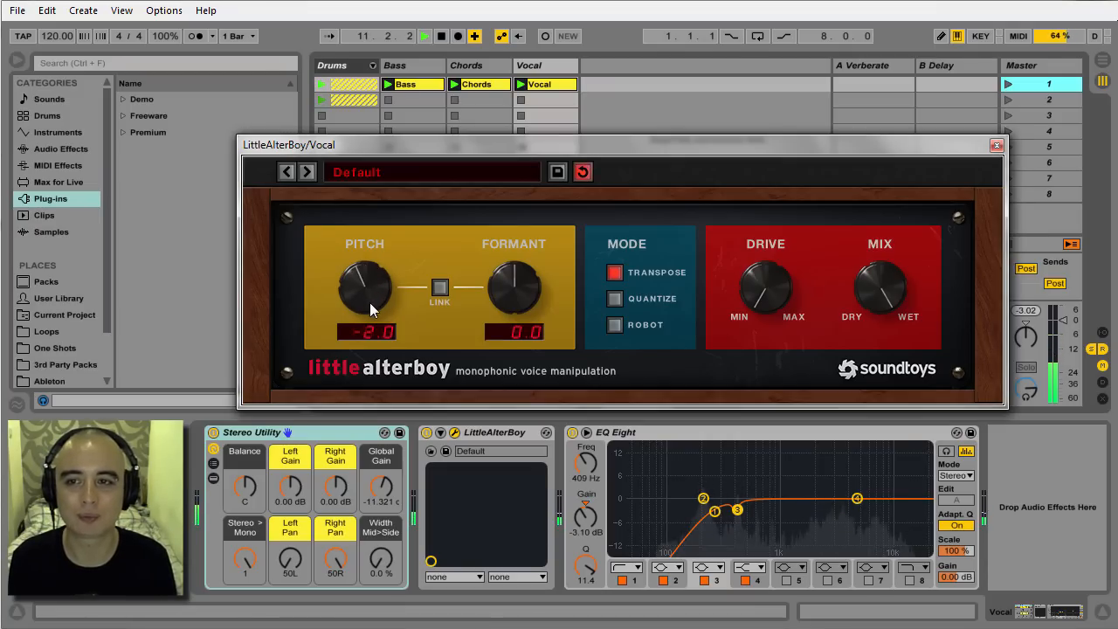
left_click_drag(365, 288, 370, 280)
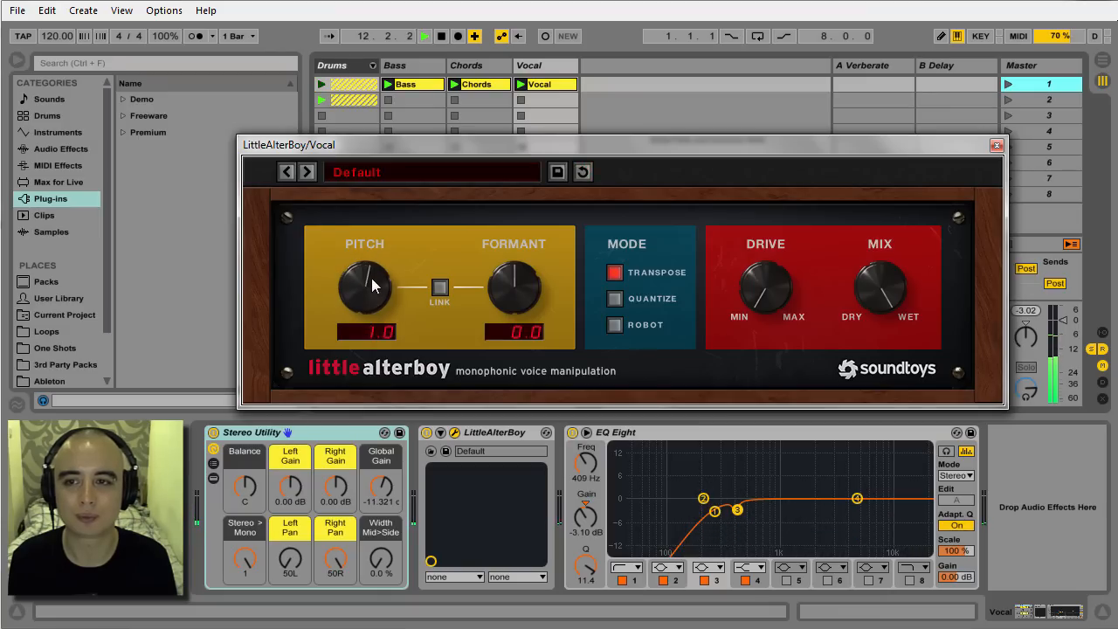
left_click_drag(363, 283, 375, 262)
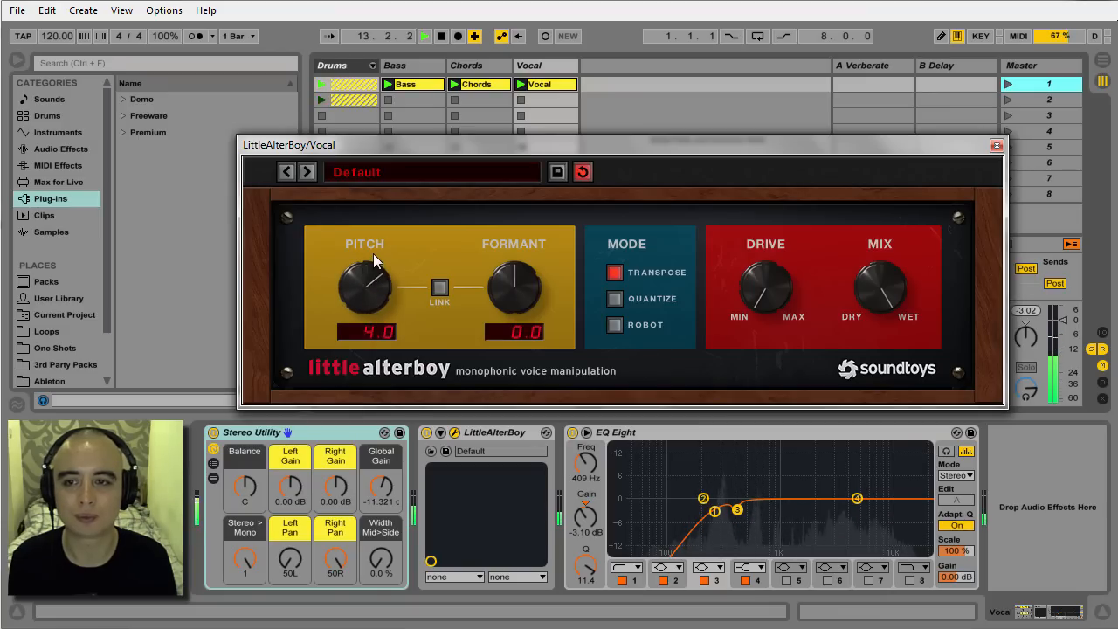
left_click_drag(364, 288, 370, 271)
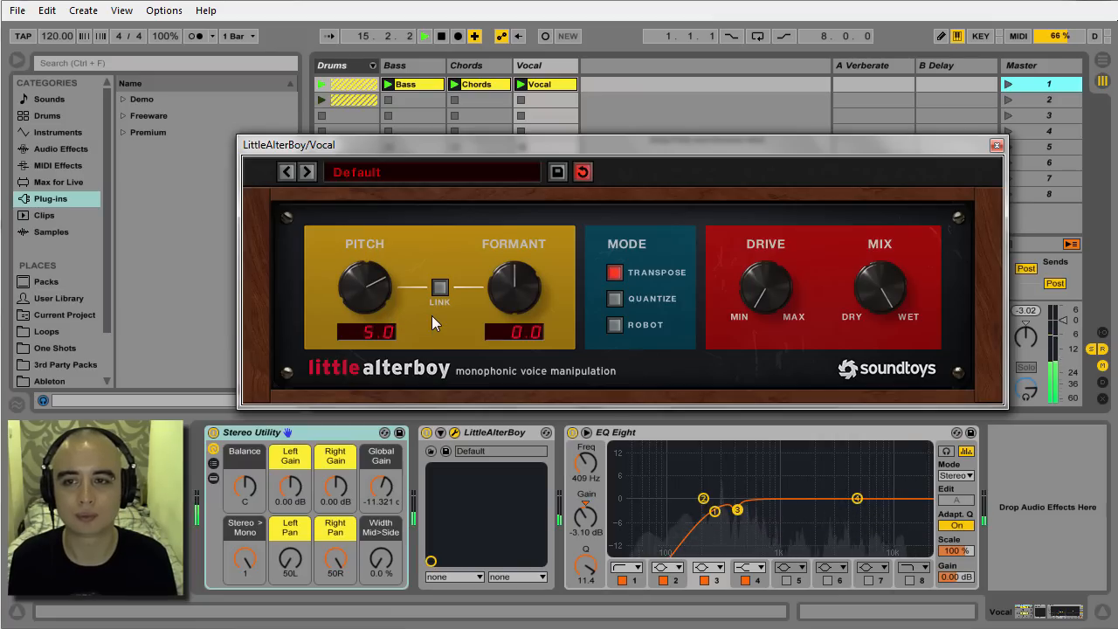
left_click_drag(365, 288, 376, 332)
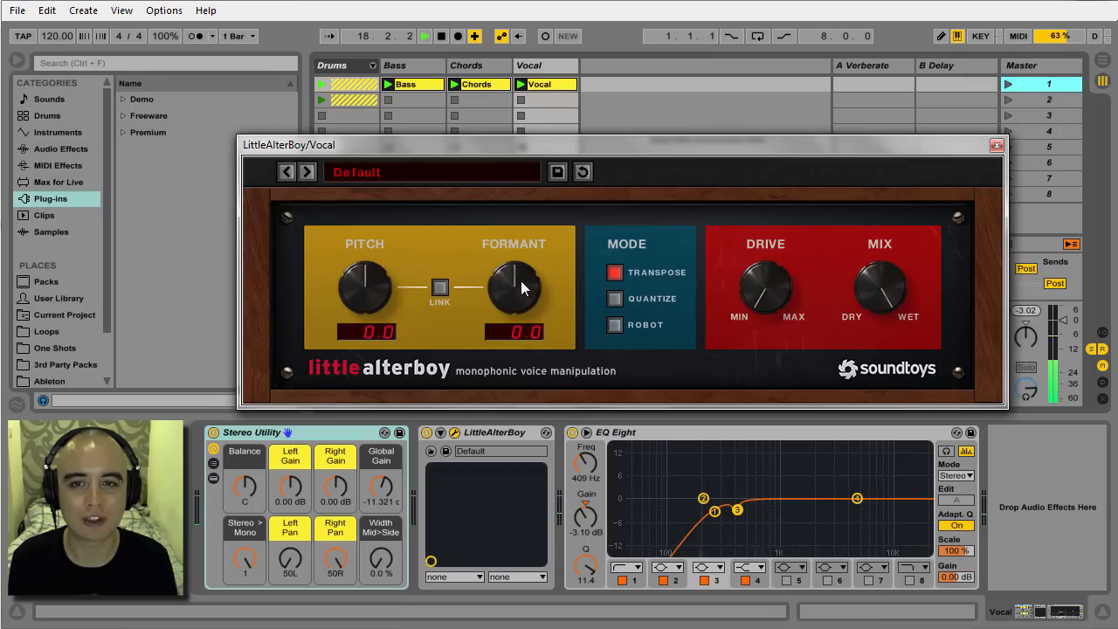
Sweep the Formant knob below zero and up to about 1.8, then back to 0.
left_click_drag(513, 288, 514, 315)
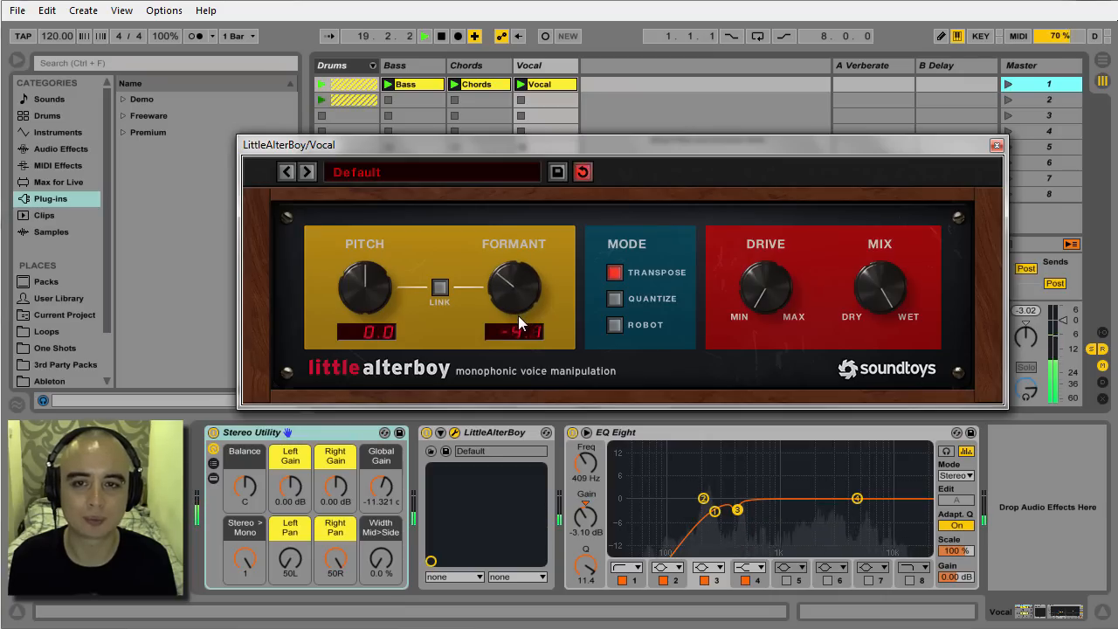
left_click_drag(514, 289, 520, 323)
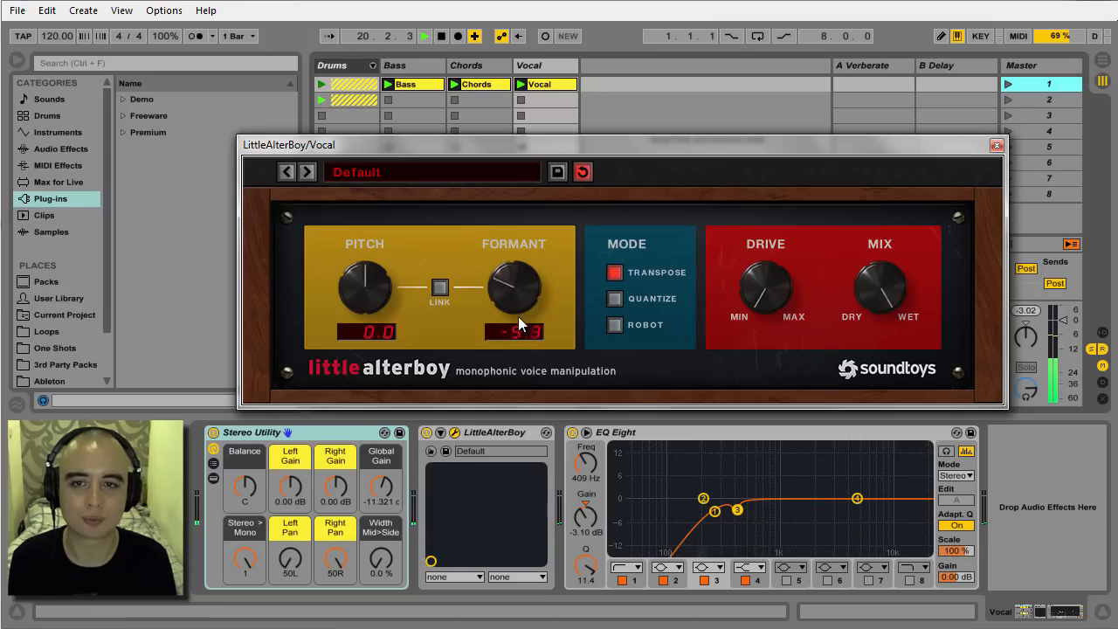
left_click_drag(513, 288, 514, 262)
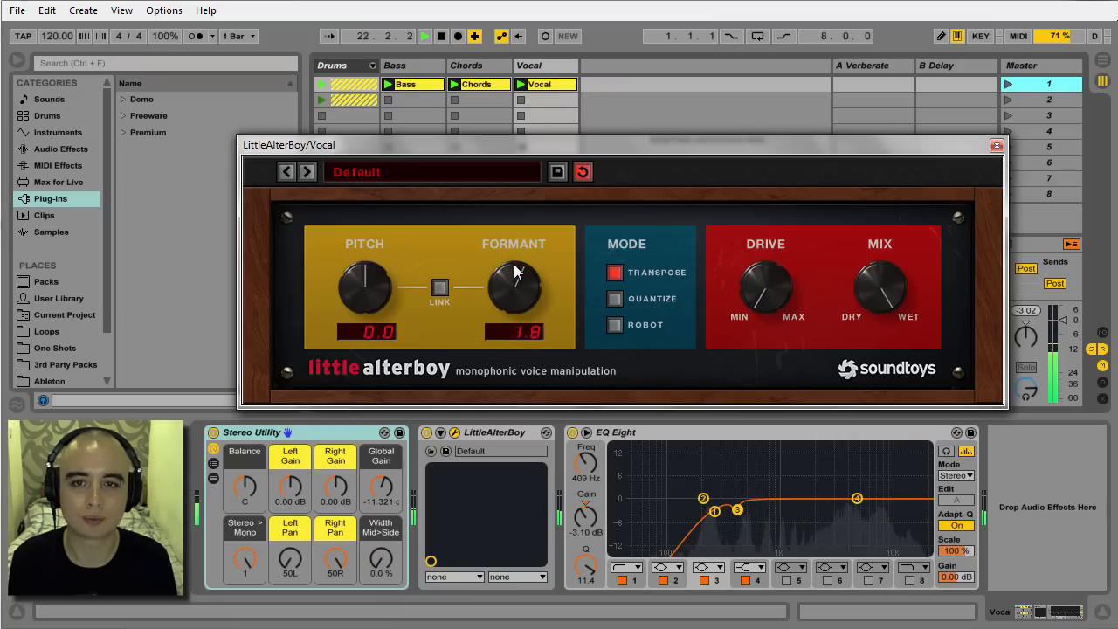
left_click_drag(513, 287, 513, 297)
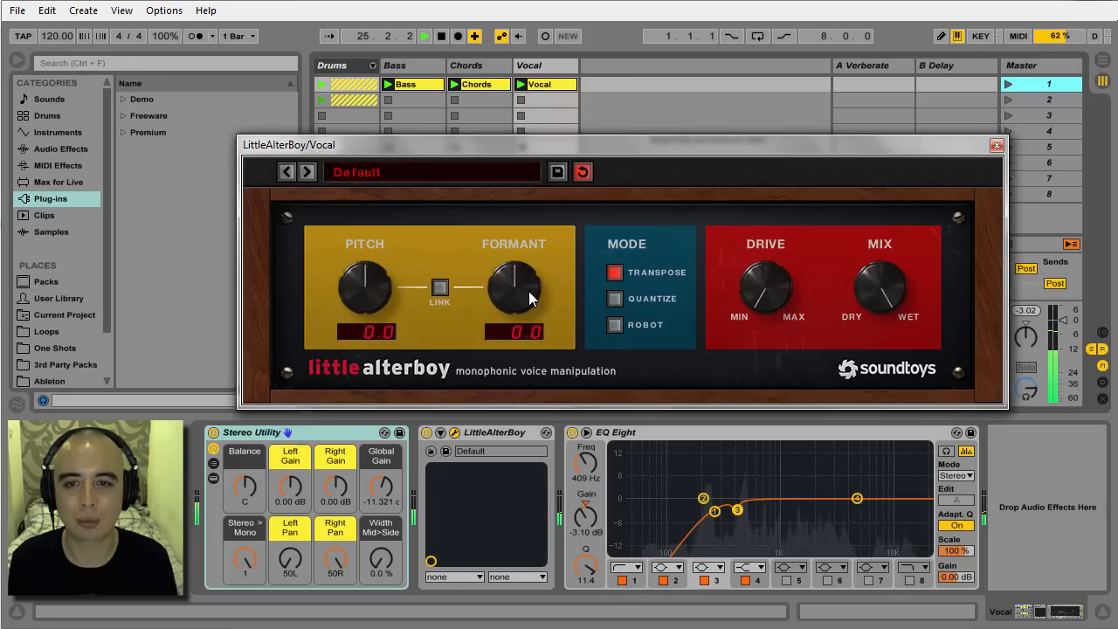
Link formant to pitch and sweep both through -5, -1 and 4, returning to 0.
left_click(441, 289)
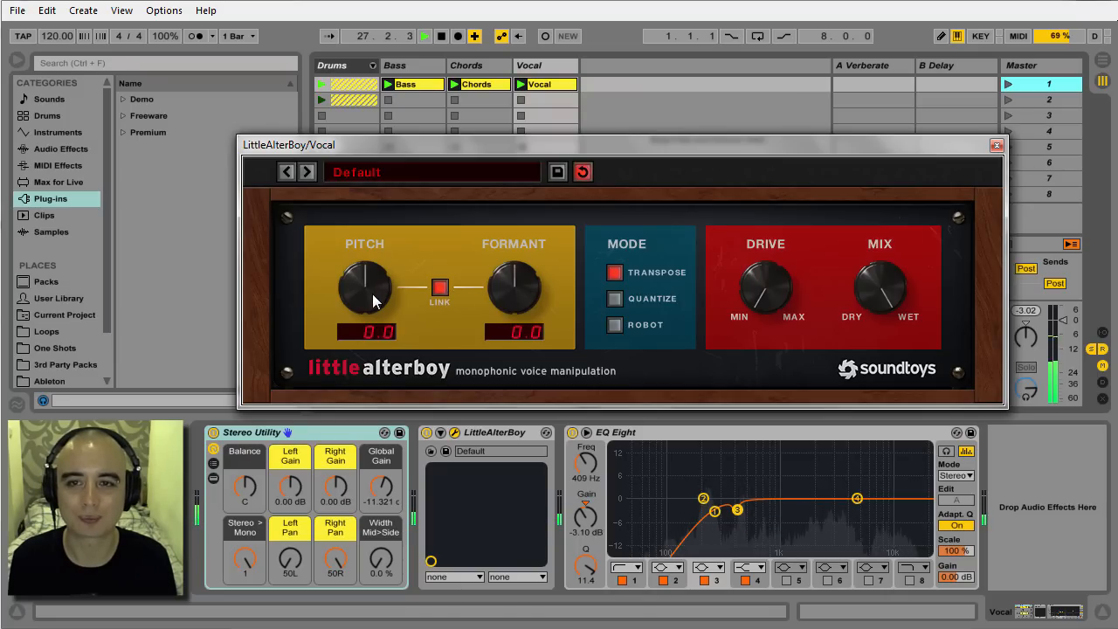
left_click_drag(365, 288, 371, 341)
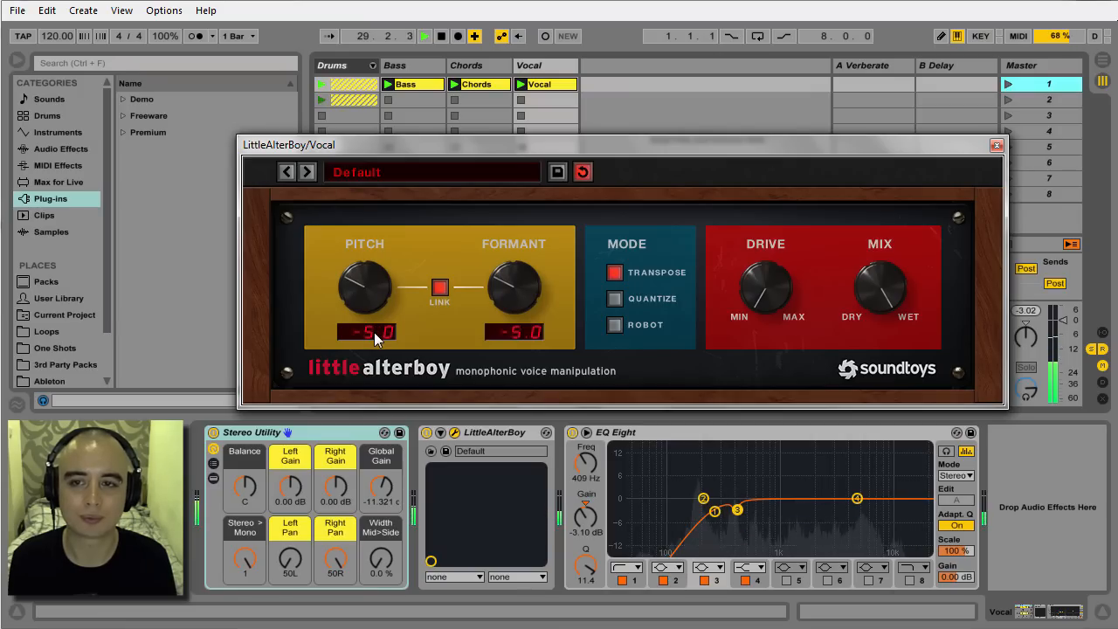
left_click_drag(367, 289, 376, 300)
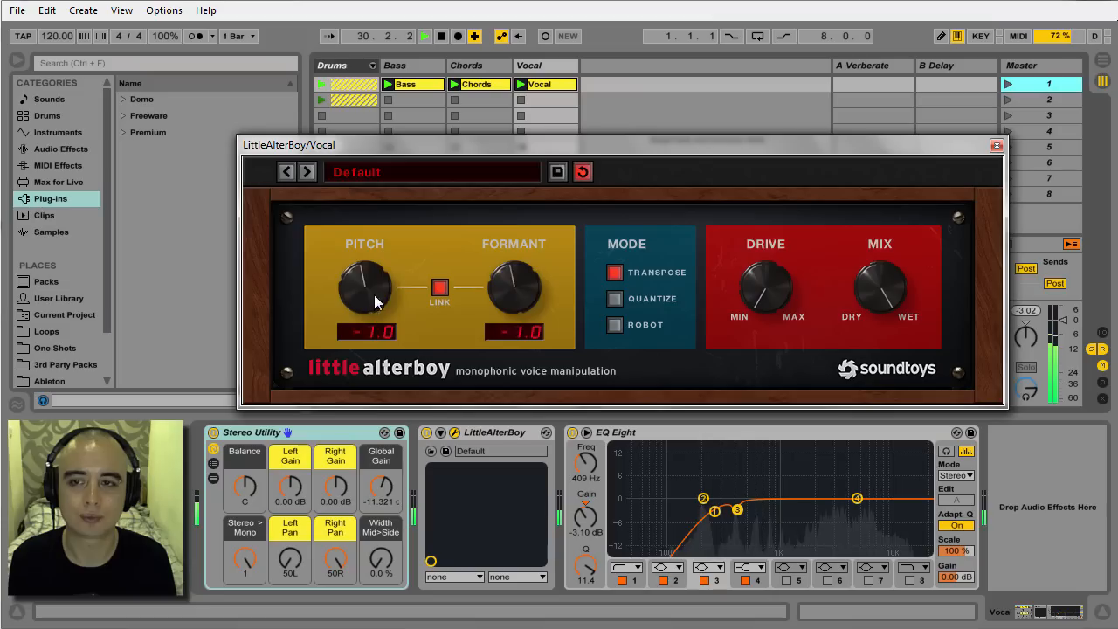
left_click_drag(365, 288, 370, 262)
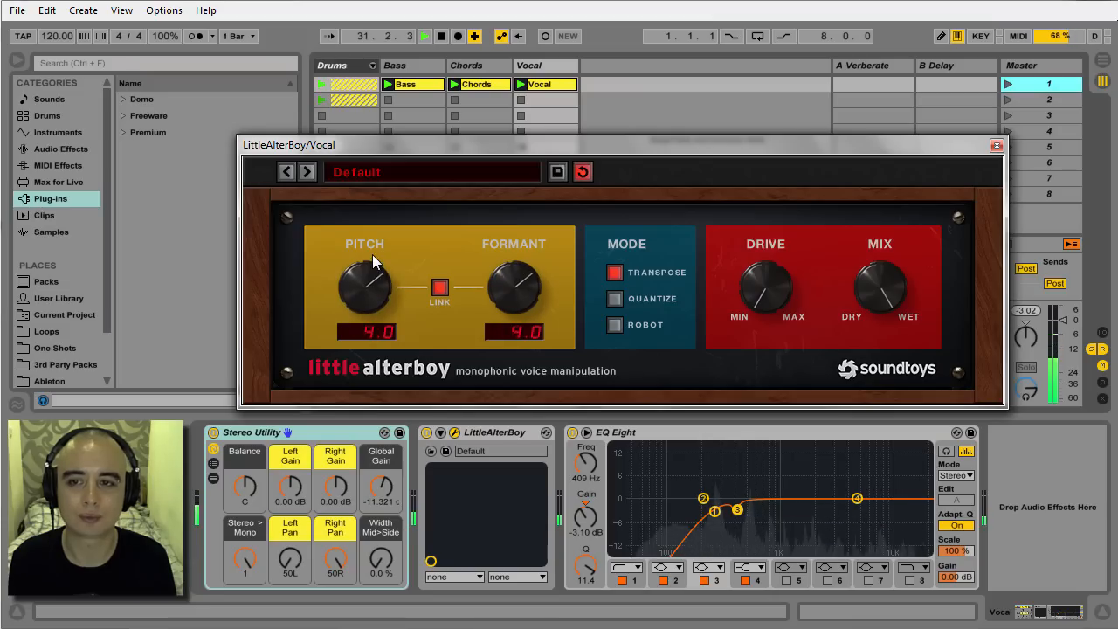
left_click_drag(363, 288, 363, 276)
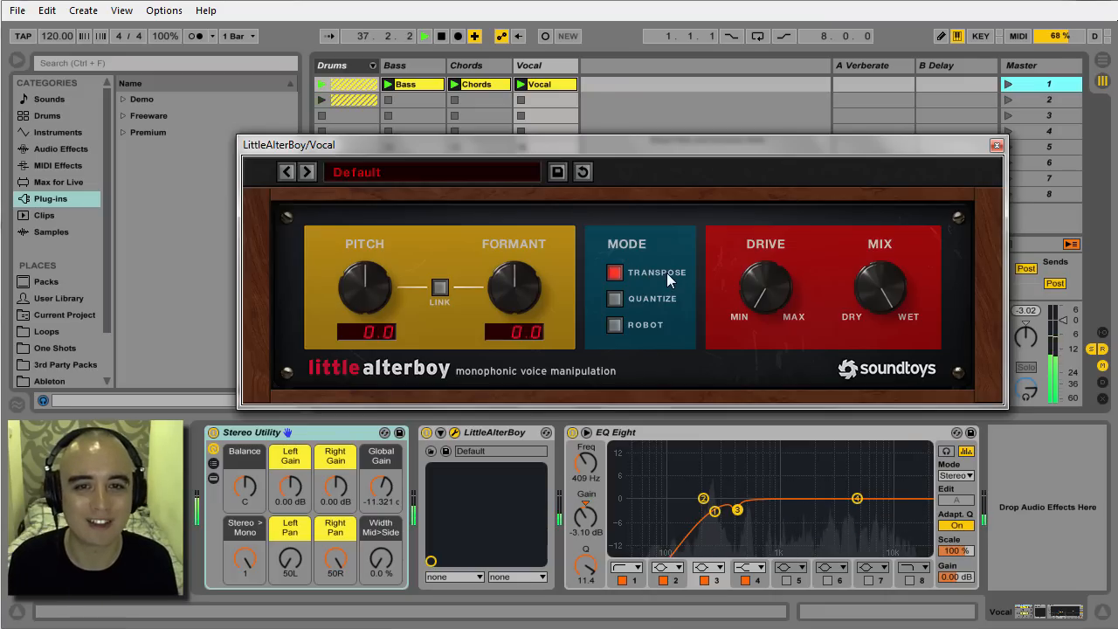
Switch to Quantize mode, try the quantized pitch at +5, then return it to 0.
left_click(615, 297)
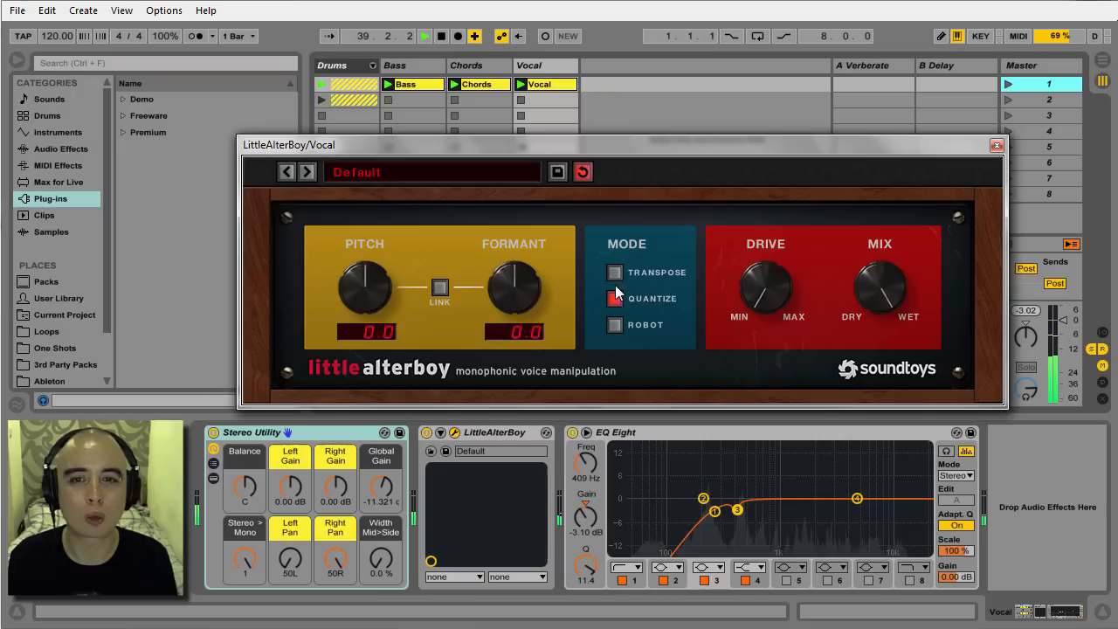
left_click(615, 297)
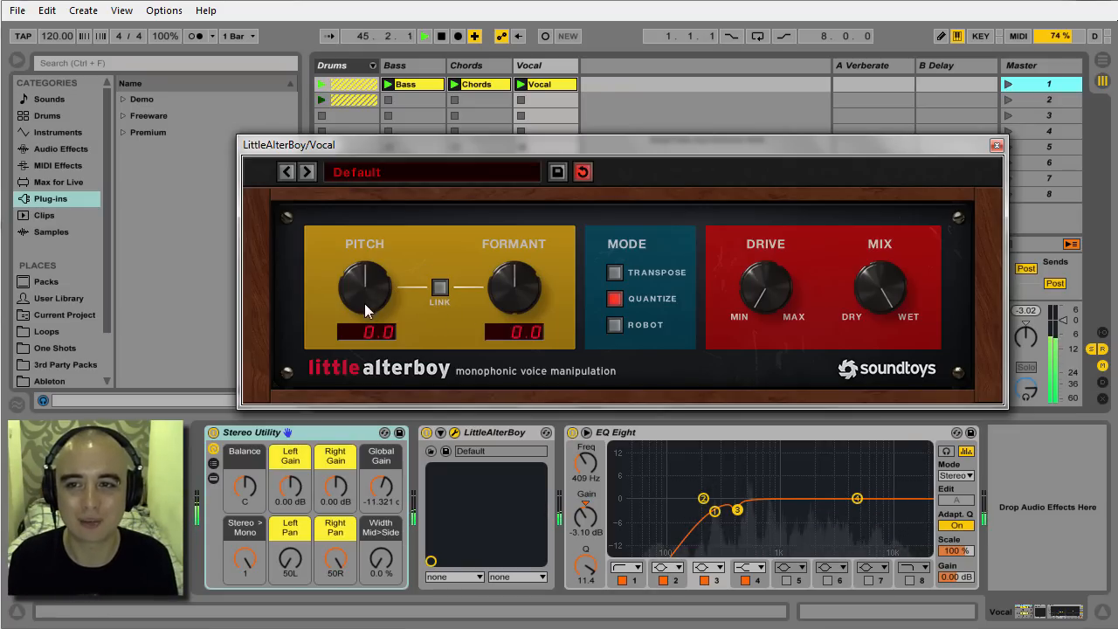
left_click_drag(365, 288, 365, 314)
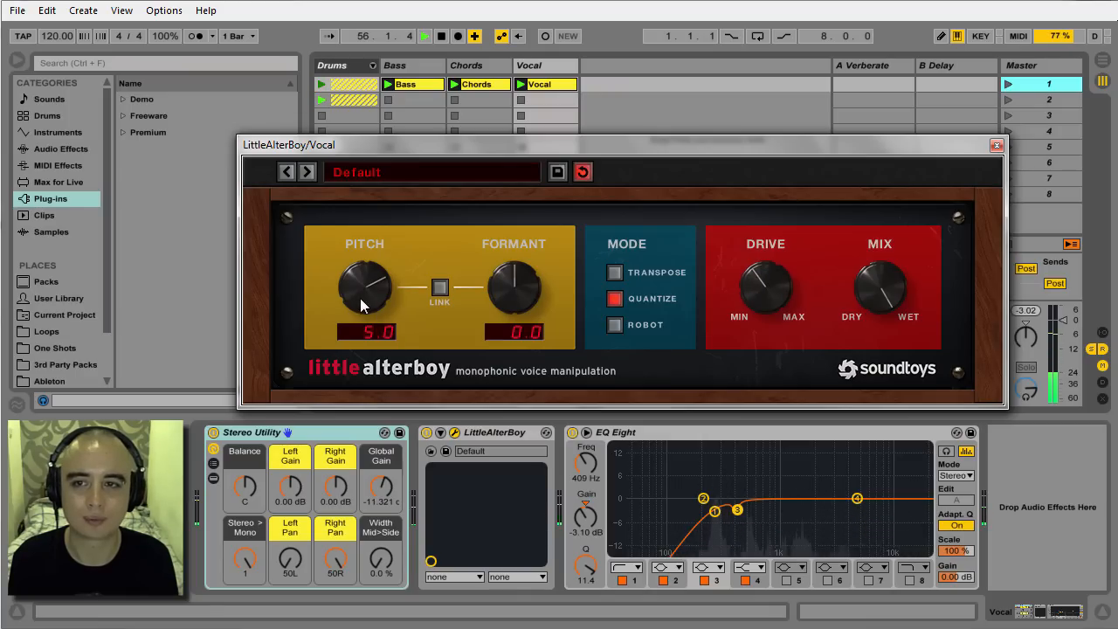
left_click_drag(363, 287, 363, 297)
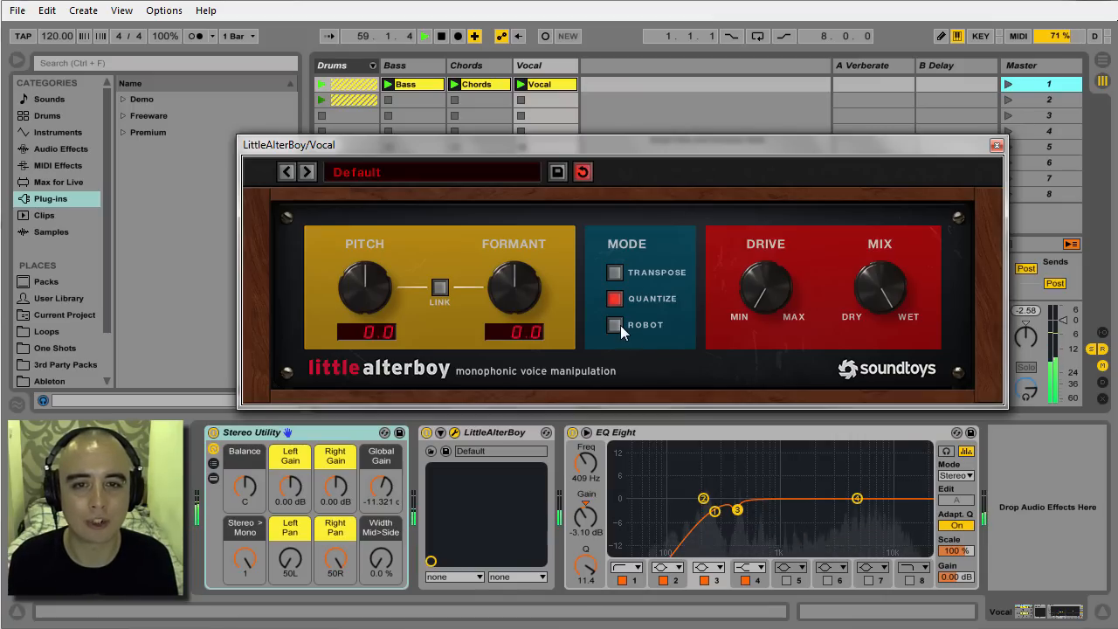
Switch to Robot mode and sweep pitch through 1.0, 5.0 and -6.0, ending at 0.0 with formant near 0.3.
left_click(615, 323)
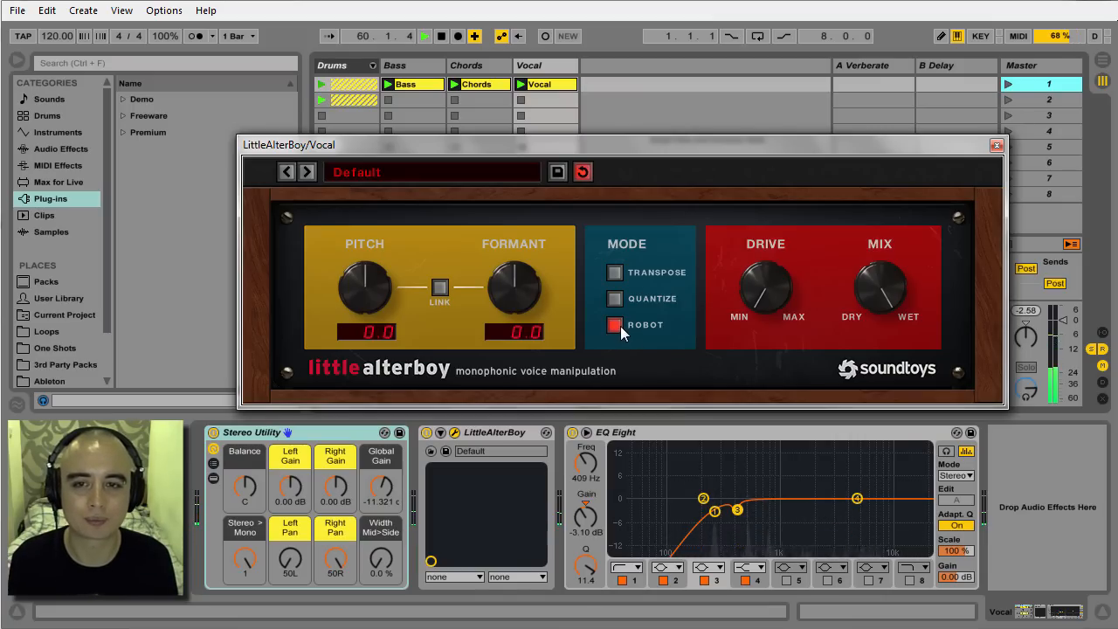
left_click(615, 323)
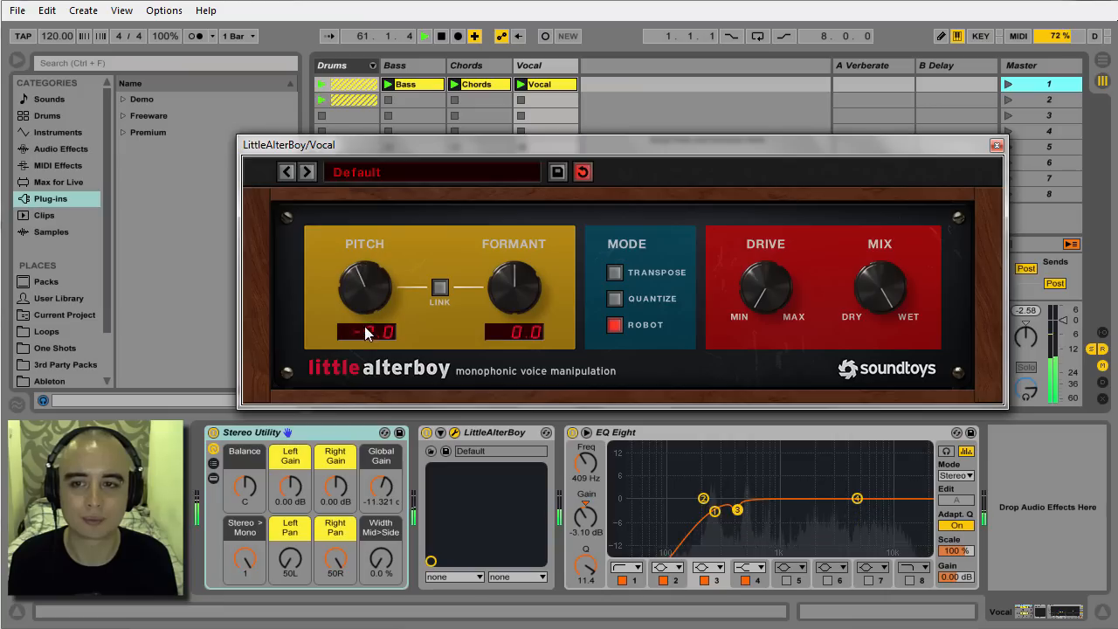
left_click_drag(363, 288, 363, 276)
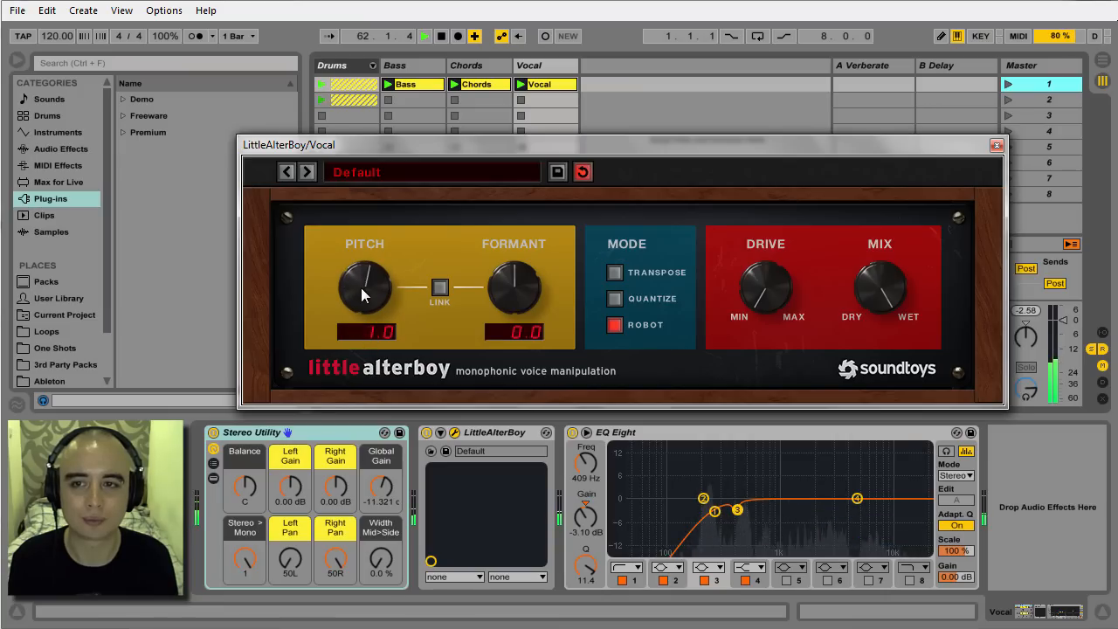
left_click_drag(365, 280, 365, 296)
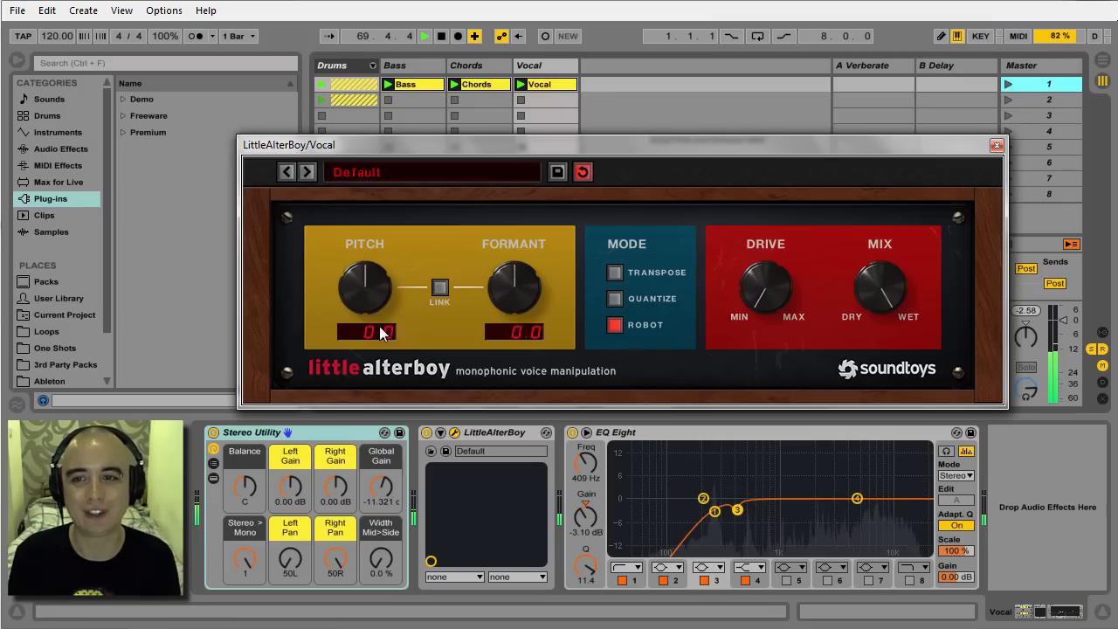
left_click_drag(363, 288, 363, 306)
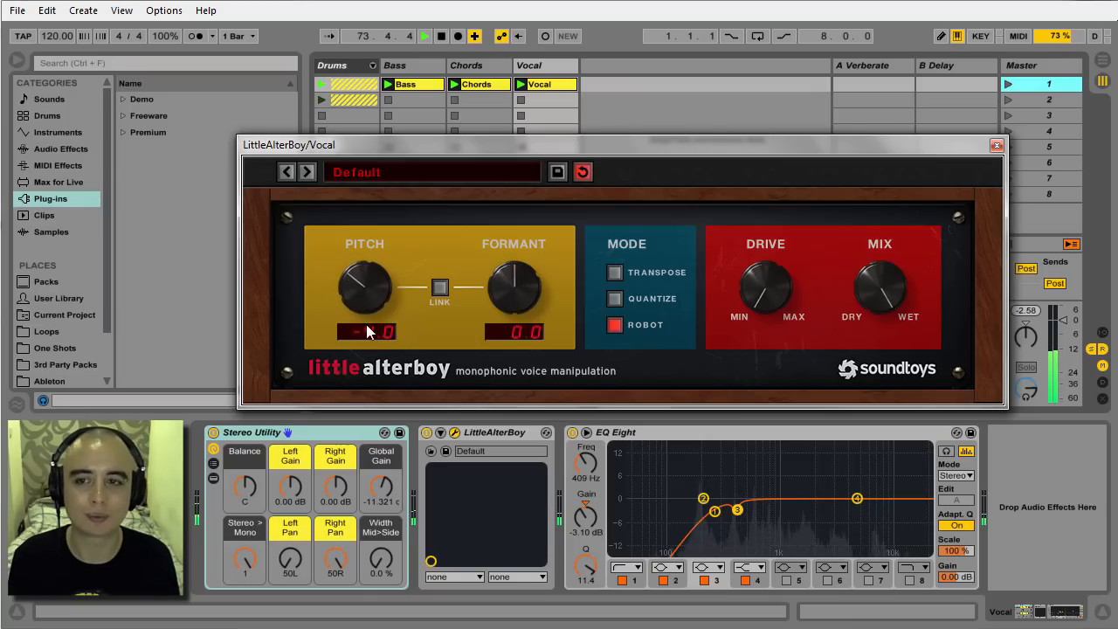
left_click_drag(363, 289, 367, 254)
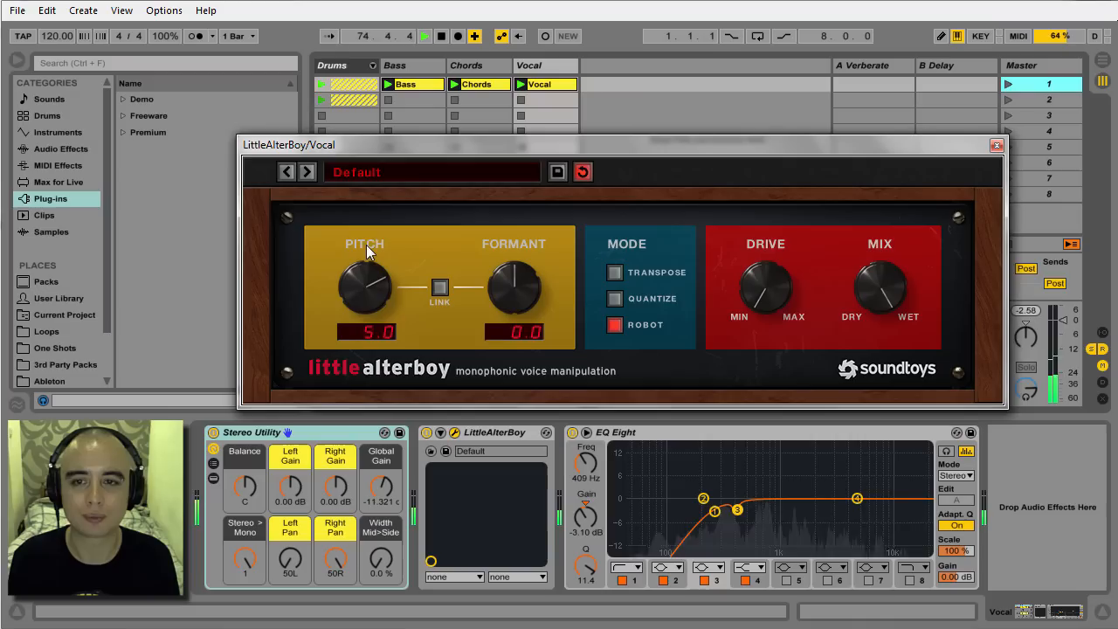
left_click_drag(365, 288, 381, 346)
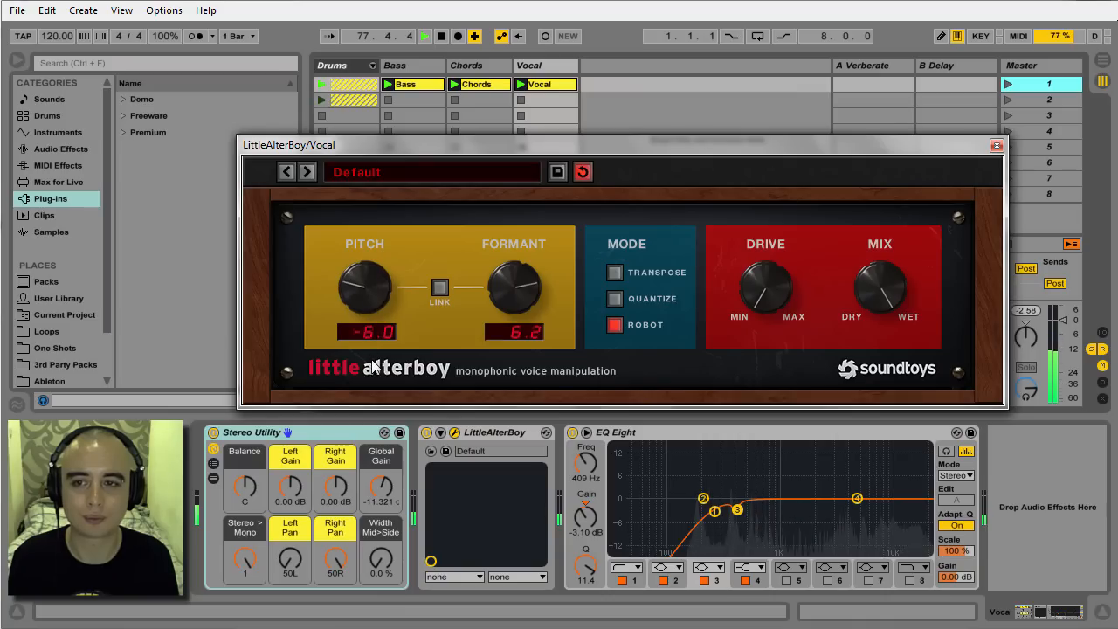
left_click_drag(365, 288, 367, 314)
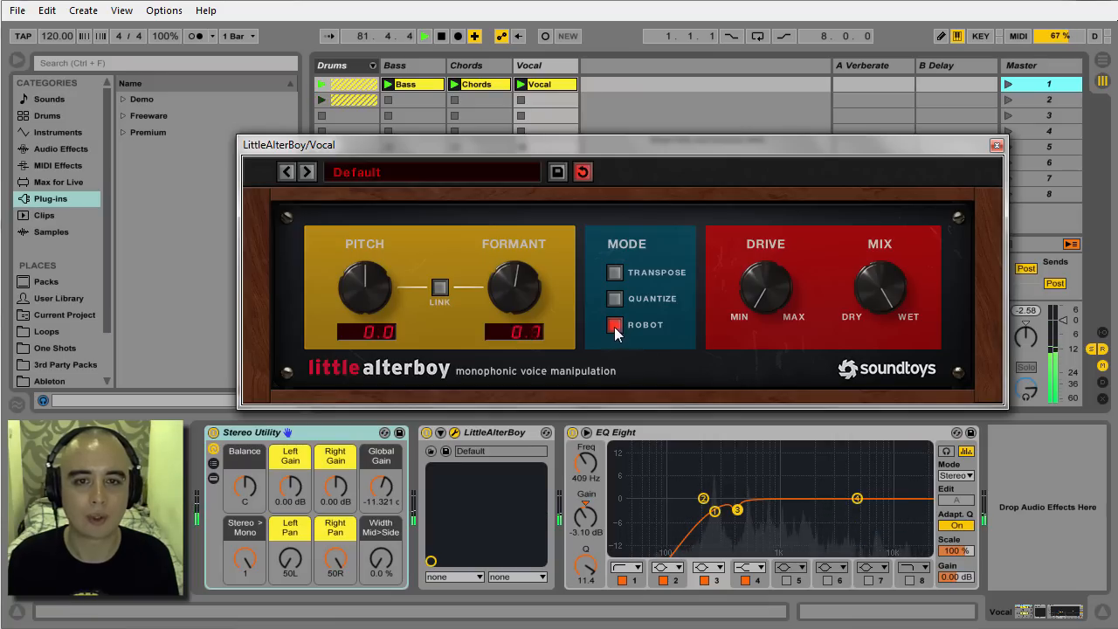
Switch to Transpose mode, settle pitch at 1.0 after trying 4.0 and -1.0, and raise formant to 3.6.
left_click(615, 273)
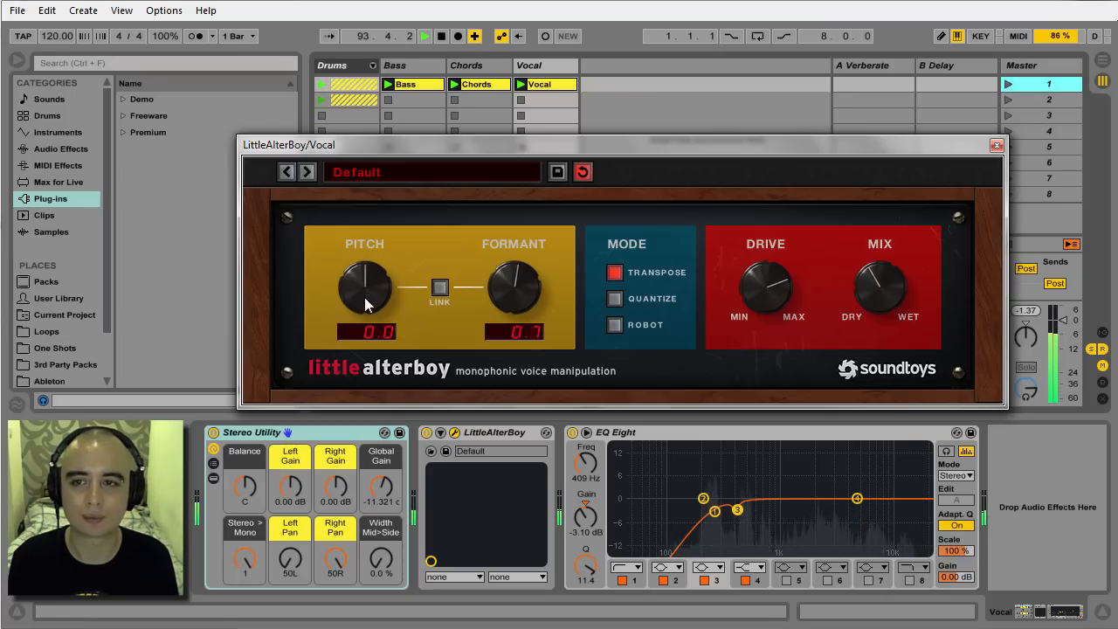
left_click_drag(363, 288, 371, 270)
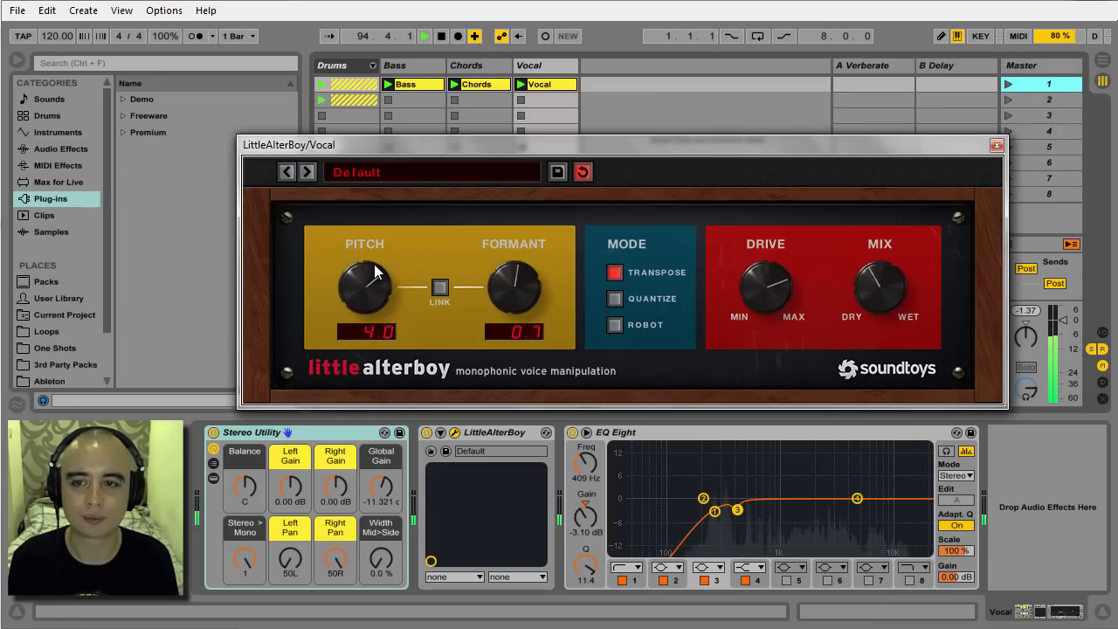
left_click_drag(363, 289, 370, 311)
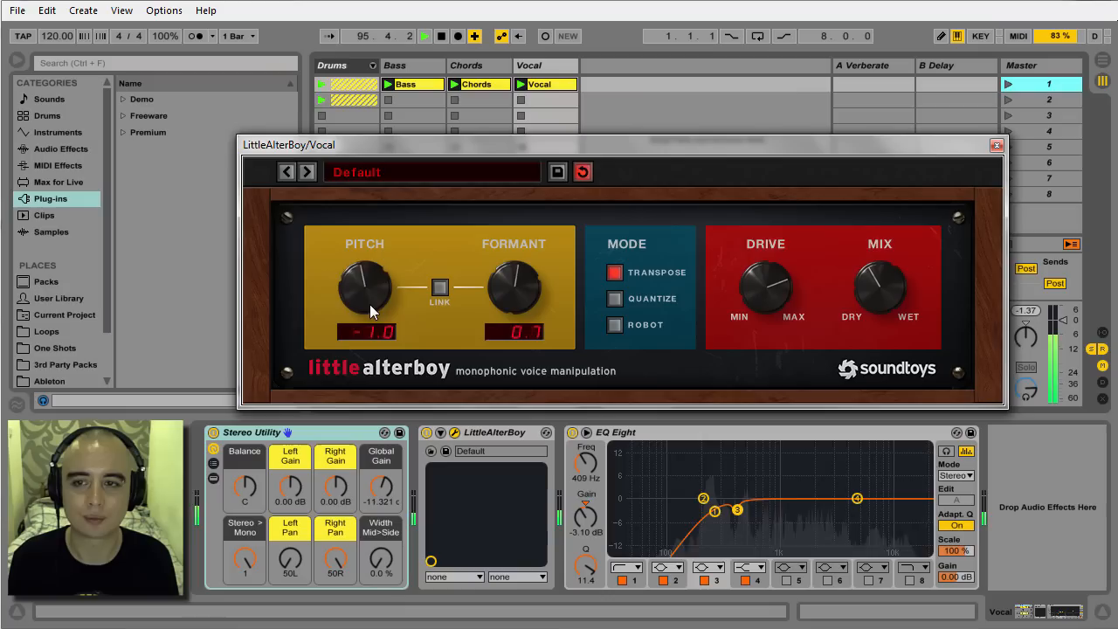
left_click_drag(514, 289, 520, 335)
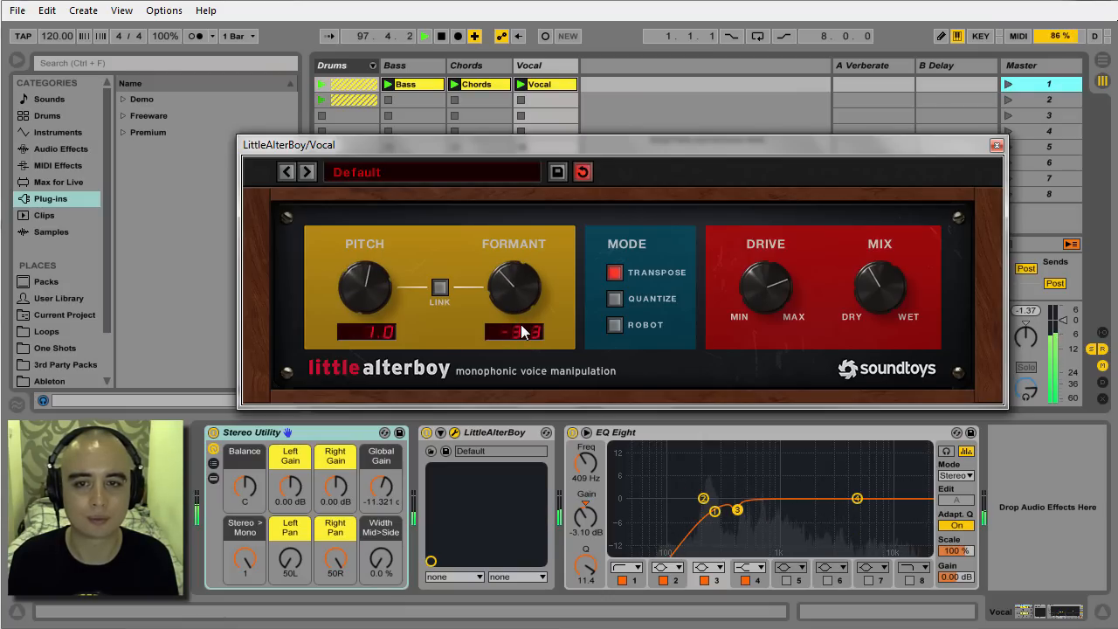
left_click_drag(513, 288, 520, 276)
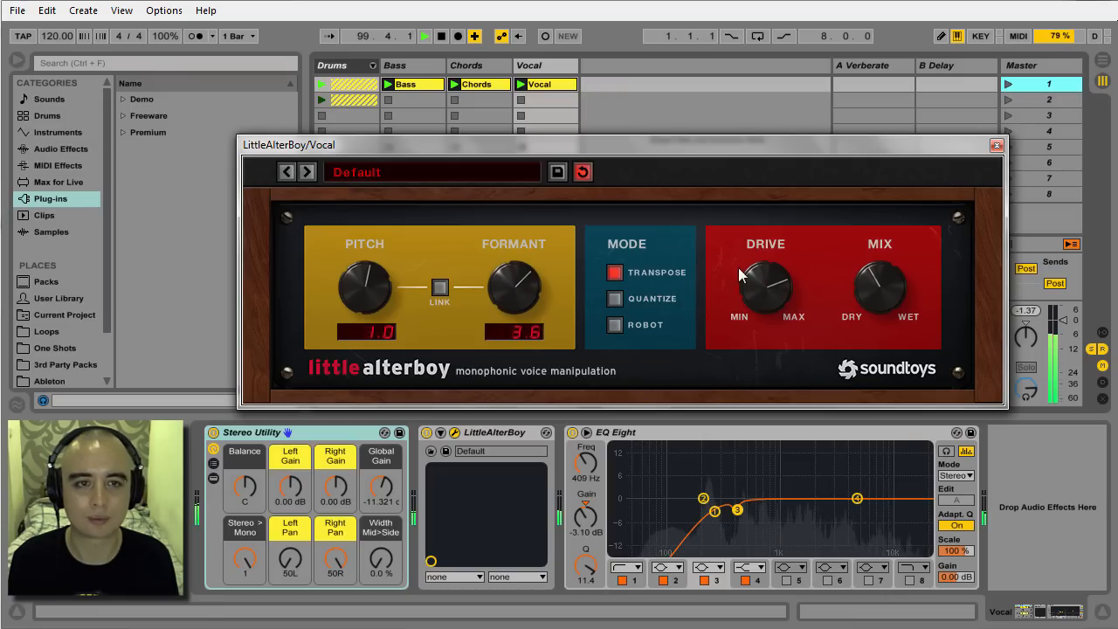
mouse_move(533, 301)
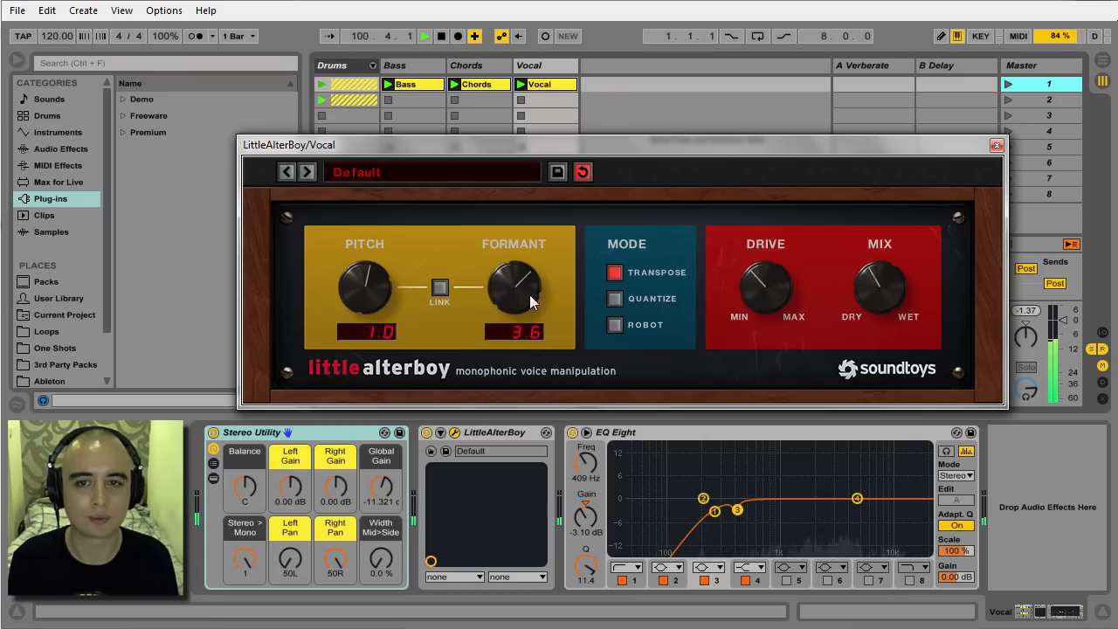
Push the formant up to 5.2, then drop it to -4.0 with pitch back at 0.0.
left_click_drag(513, 288, 527, 276)
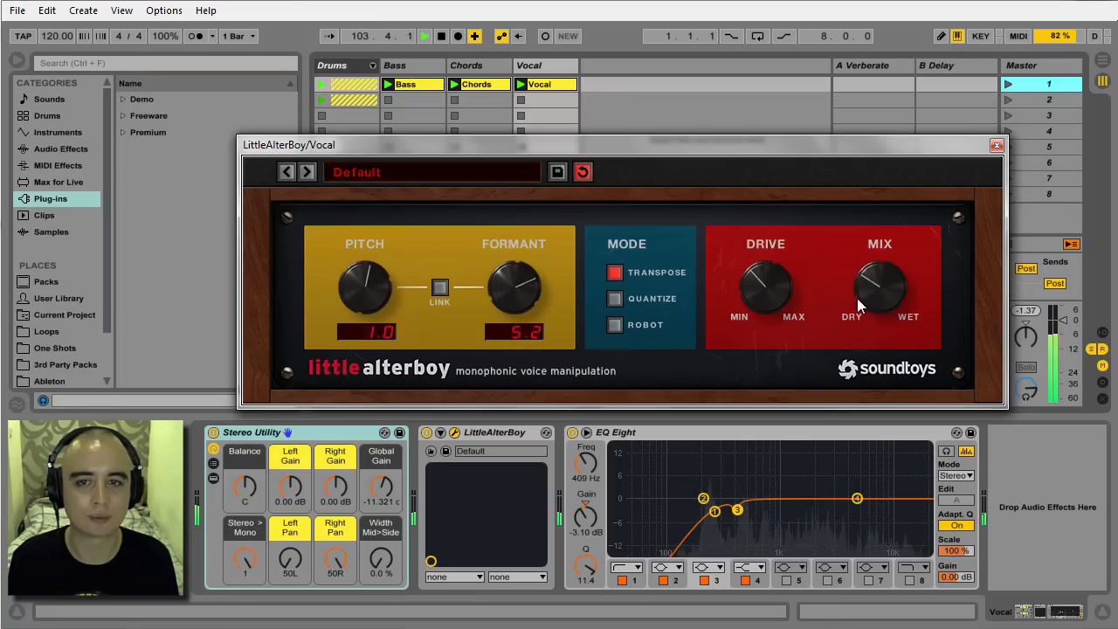
left_click_drag(514, 288, 514, 332)
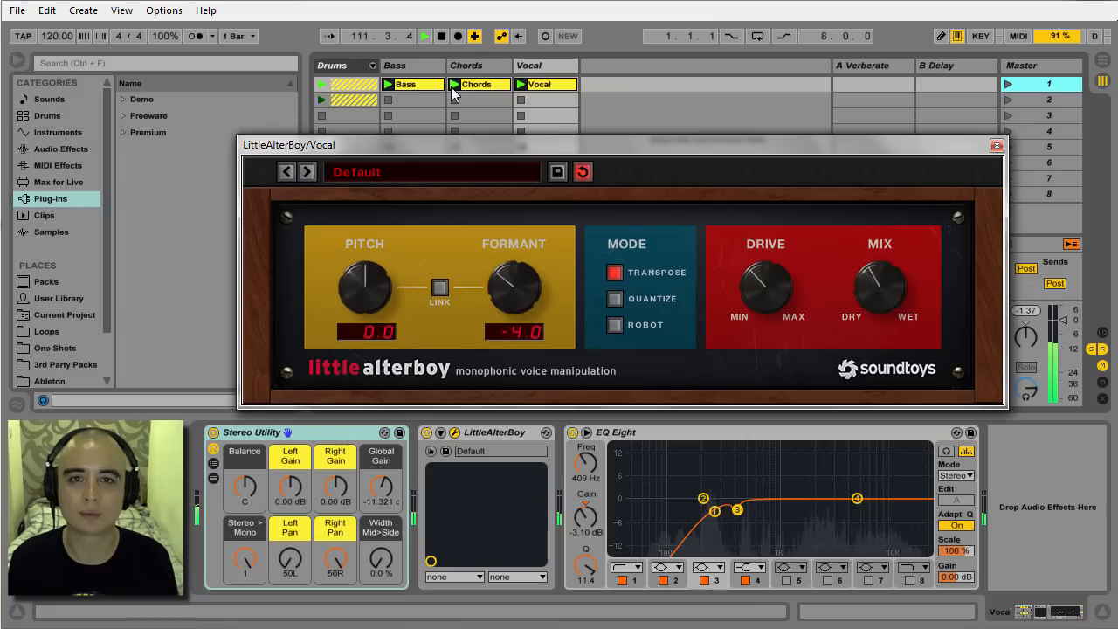
left_click(440, 35)
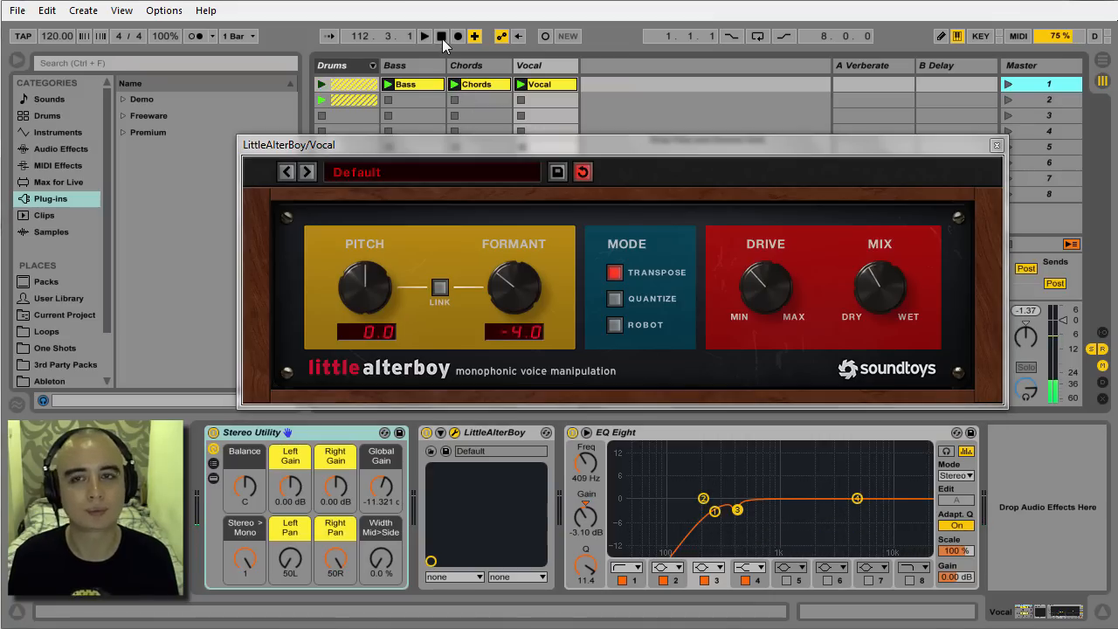